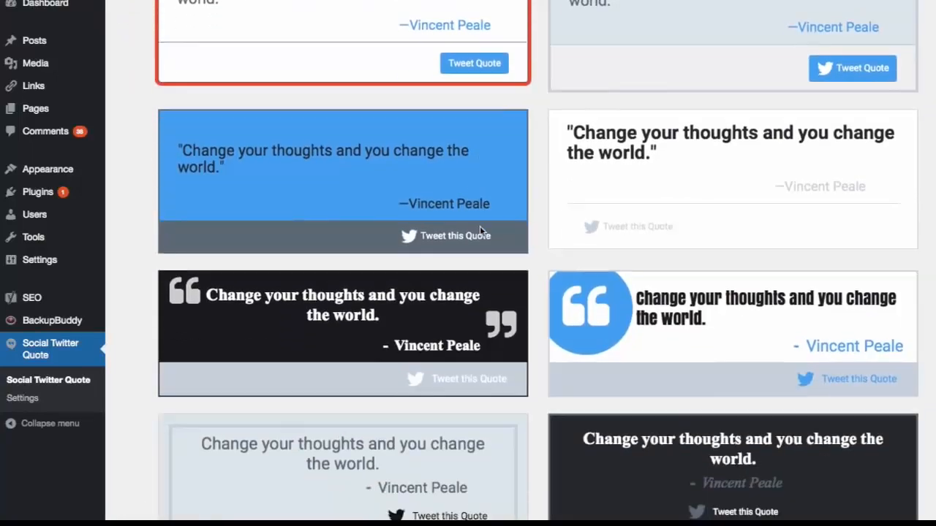
# Continue with the chosen template, keep it showing on all posts, and save as Twitter Quote 1.
pyautogui.scroll(-3)
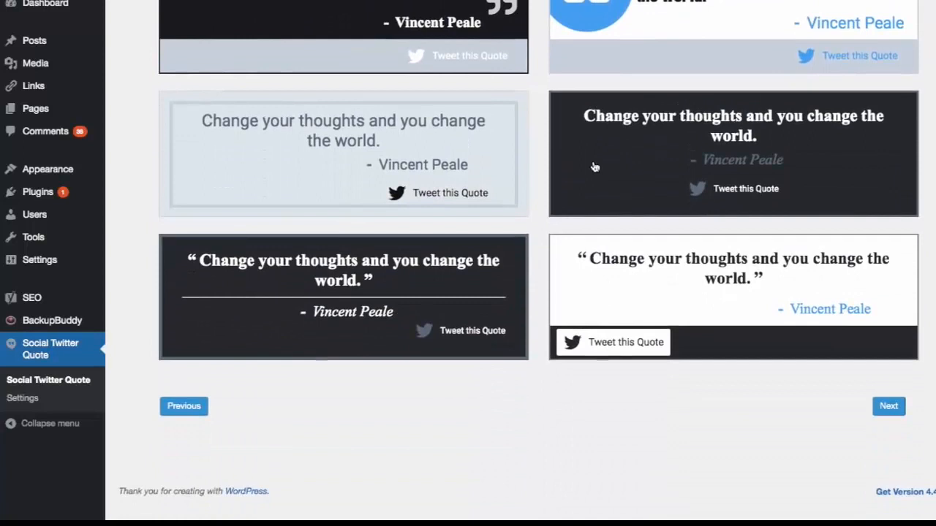
pyautogui.click(888, 405)
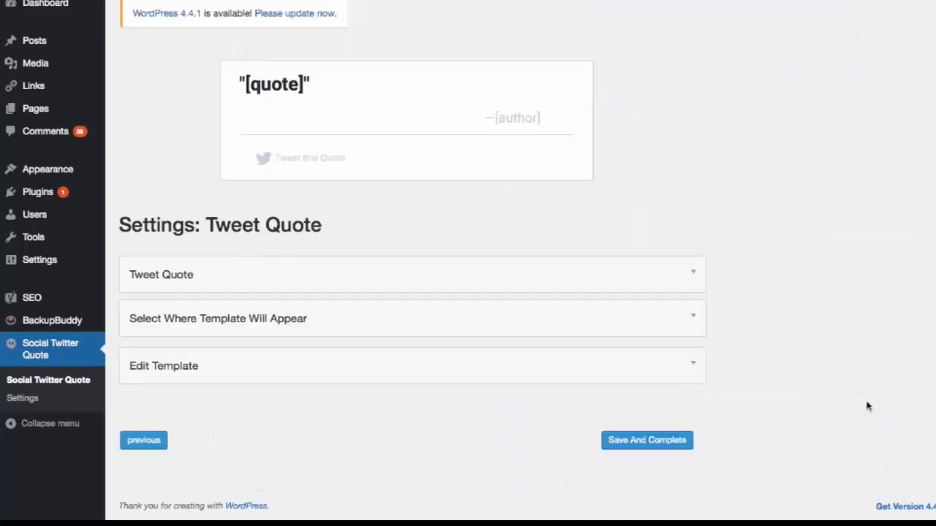
pyautogui.click(411, 274)
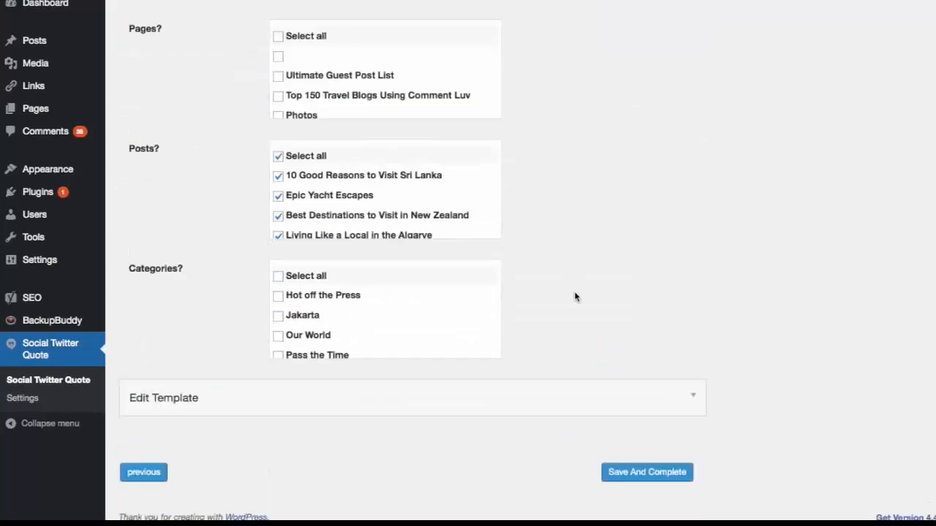
pyautogui.click(646, 471)
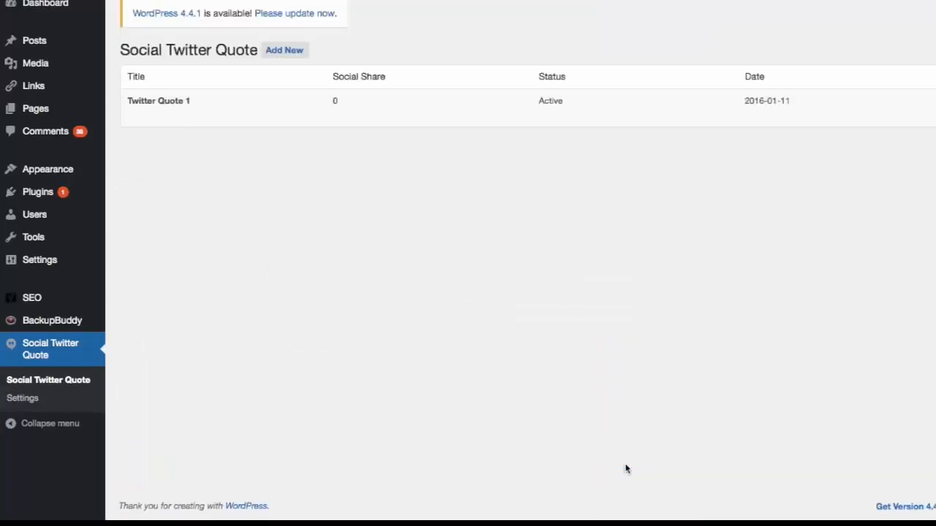
# Add the 'We Travel Not to Escape Life...' tweetable quote to the Dubrovnik post and begin selecting its image.
pyautogui.click(34, 41)
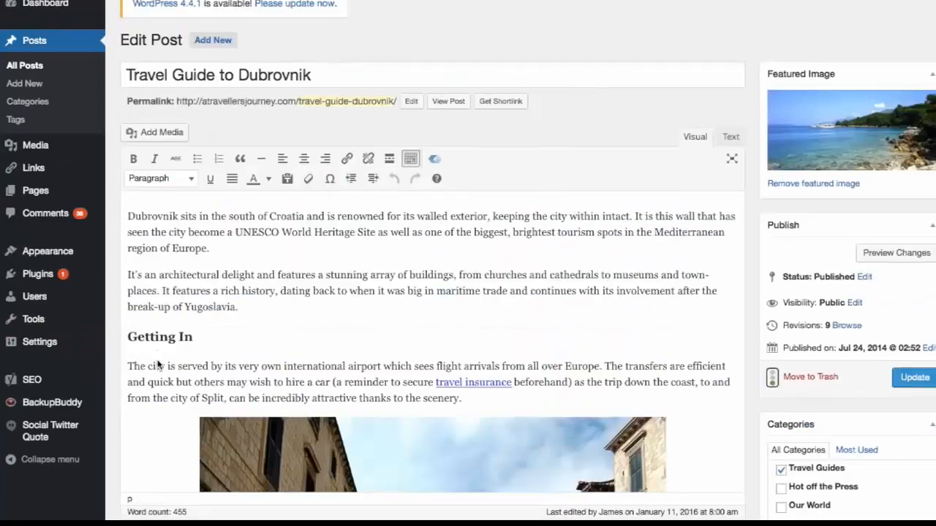
pyautogui.scroll(-3)
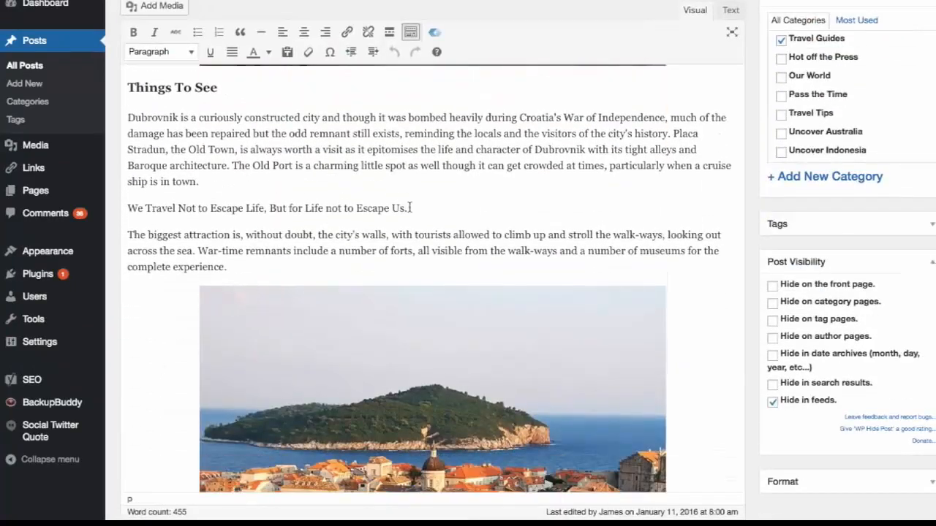
pyautogui.scroll(-3)
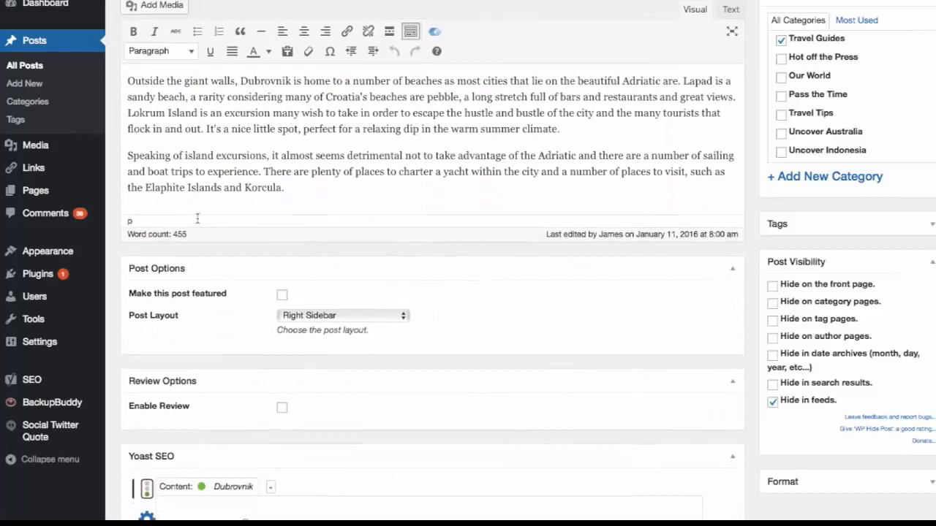
pyautogui.scroll(-3)
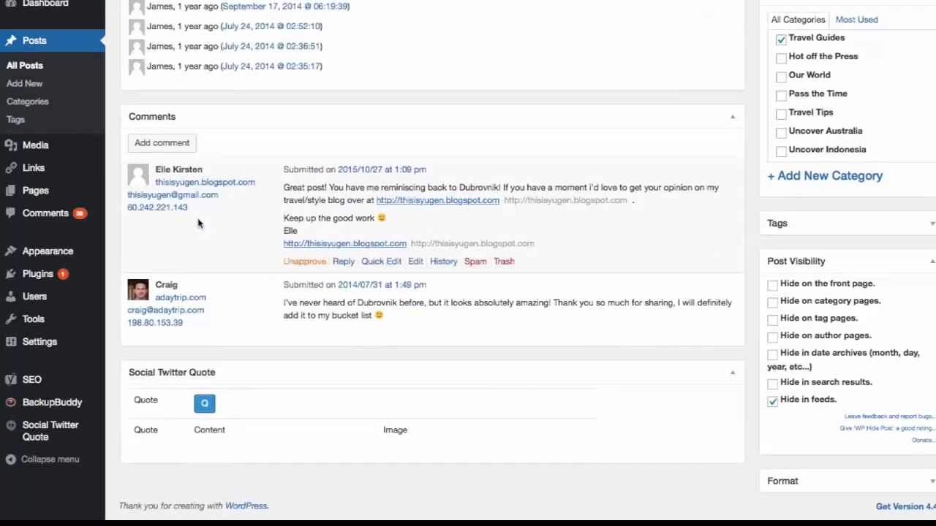
pyautogui.click(204, 403)
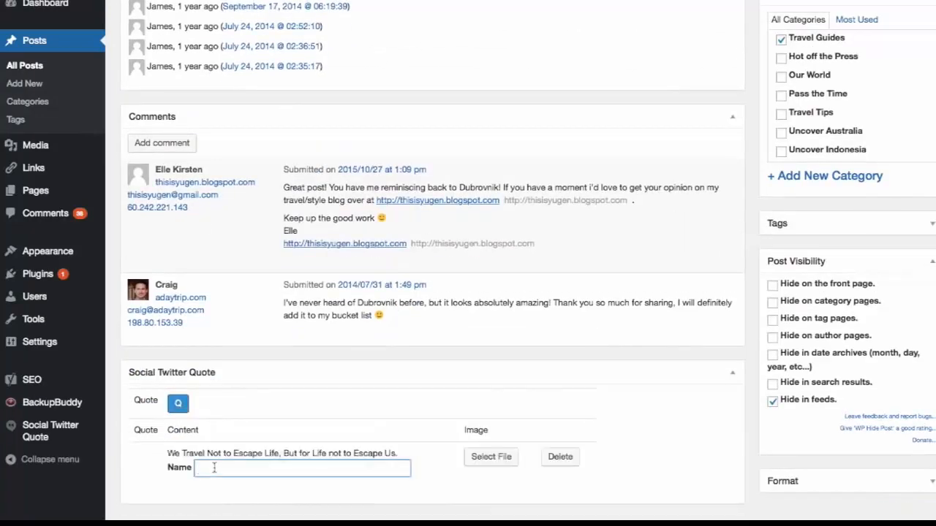
pyautogui.click(490, 456)
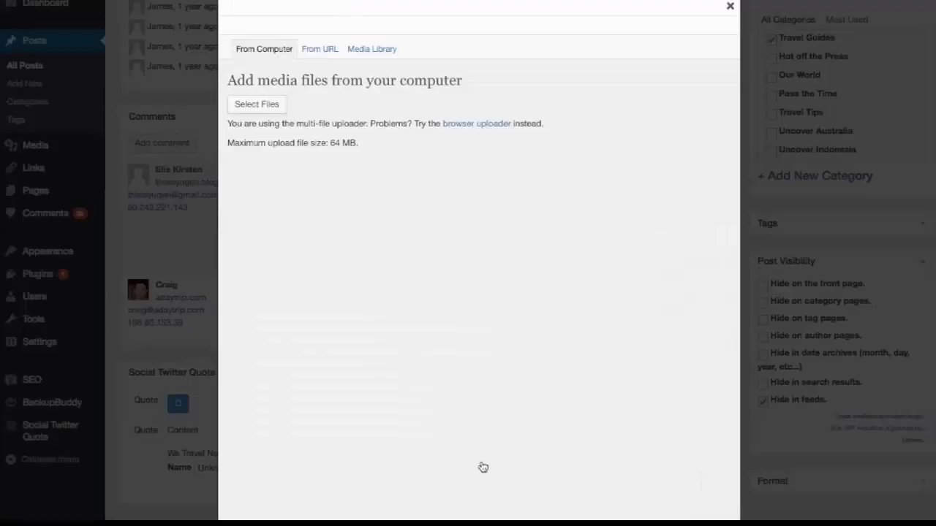
# Insert travels.jpg from the Media Library as the quote's thumbnail image.
pyautogui.click(372, 49)
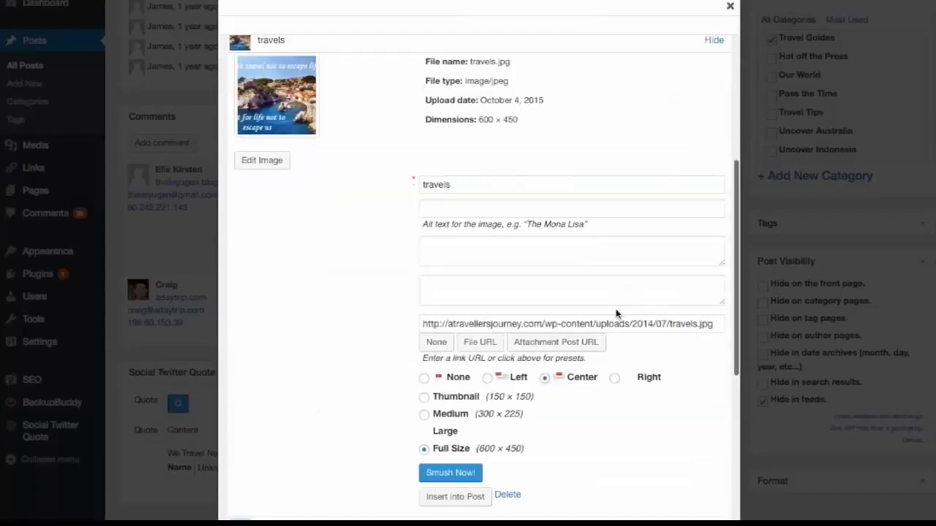
pyautogui.click(729, 6)
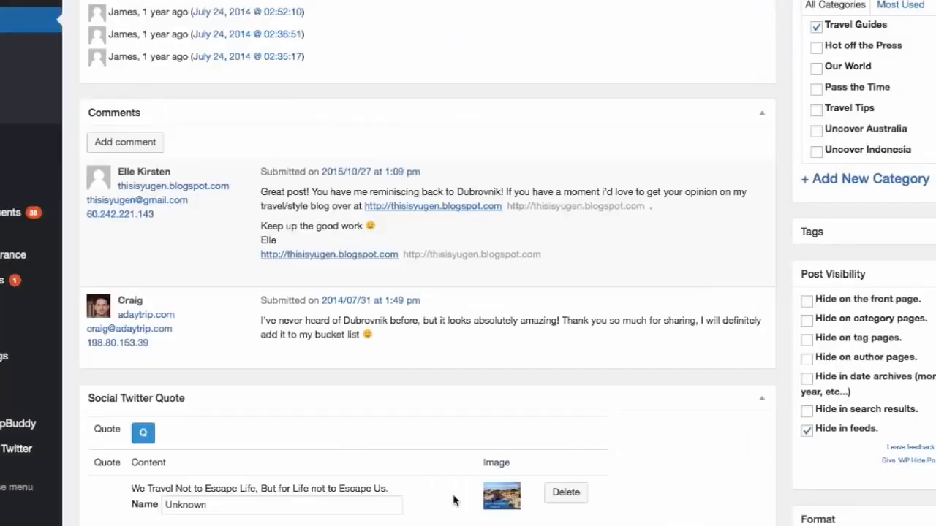